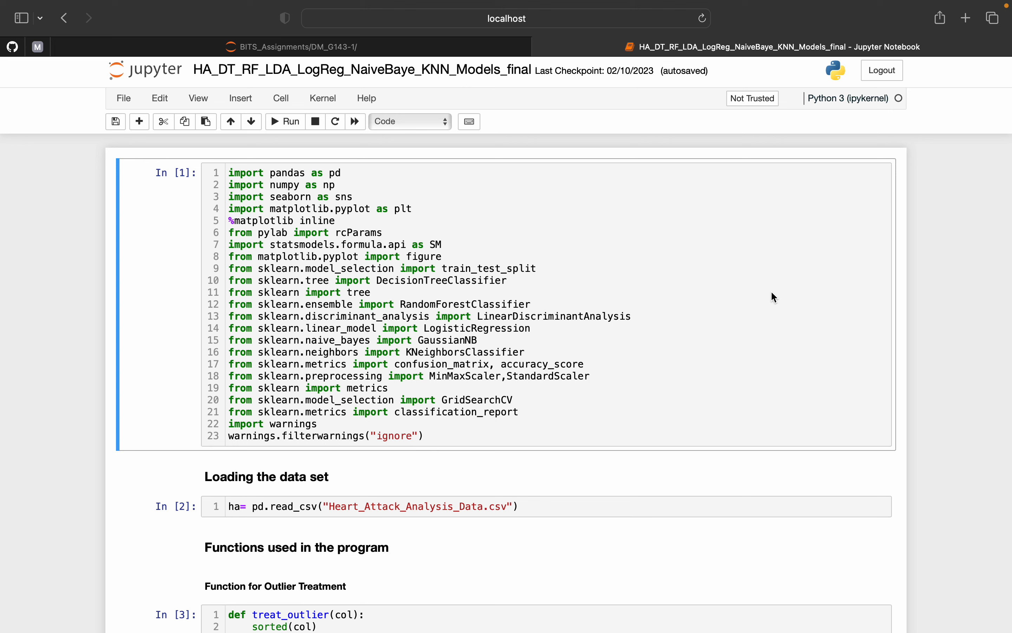
mouse_move(14, 320)
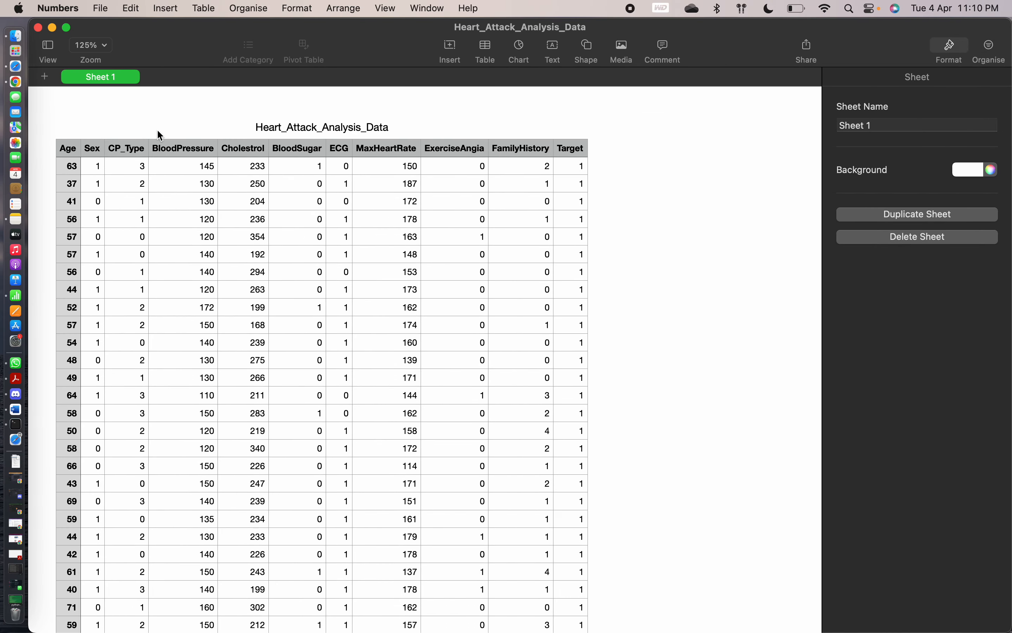
mouse_move(380, 177)
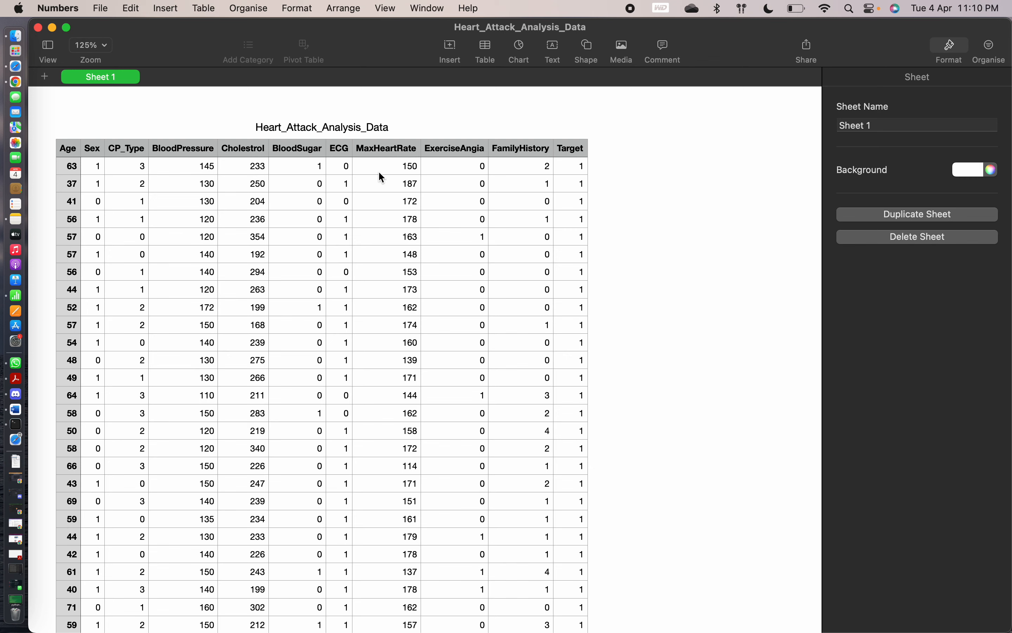
mouse_move(580, 160)
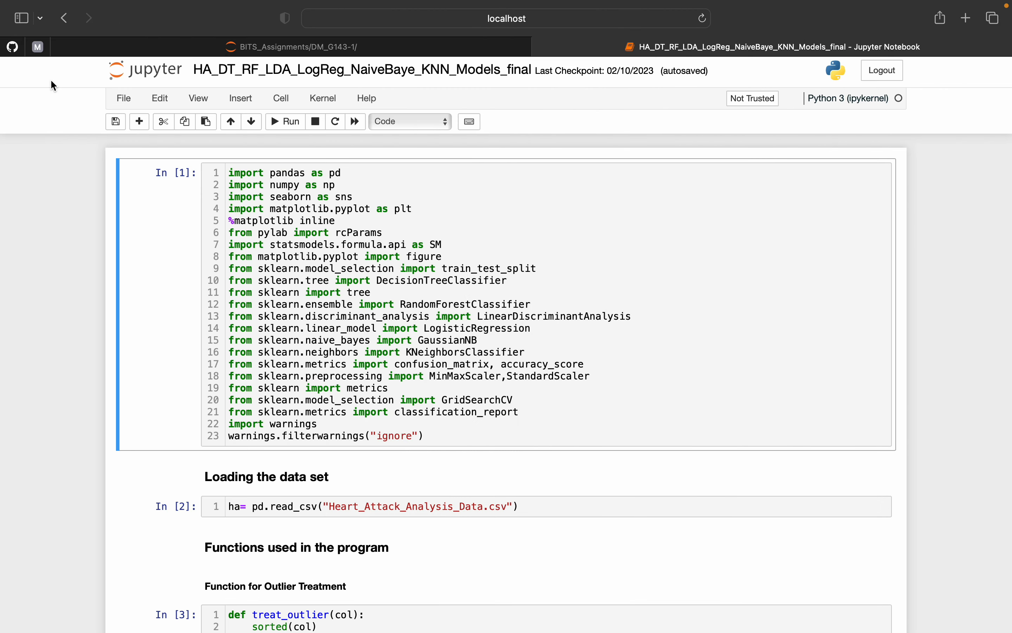
mouse_move(973, 282)
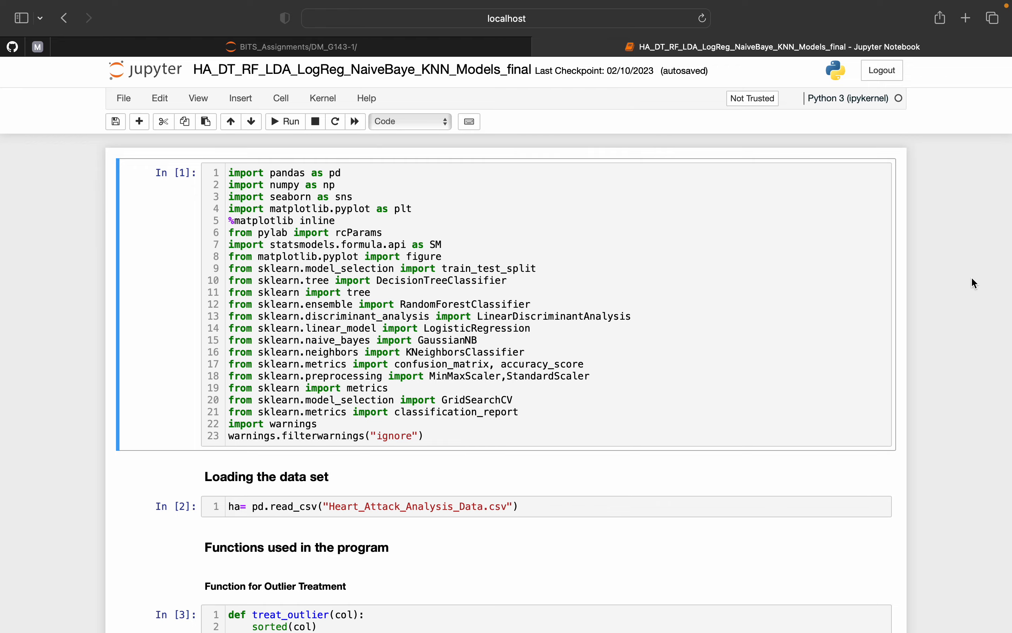
Scroll past the VIF checks, model cells and grid search to the final confusion-matrix grid.
scroll(down, 3)
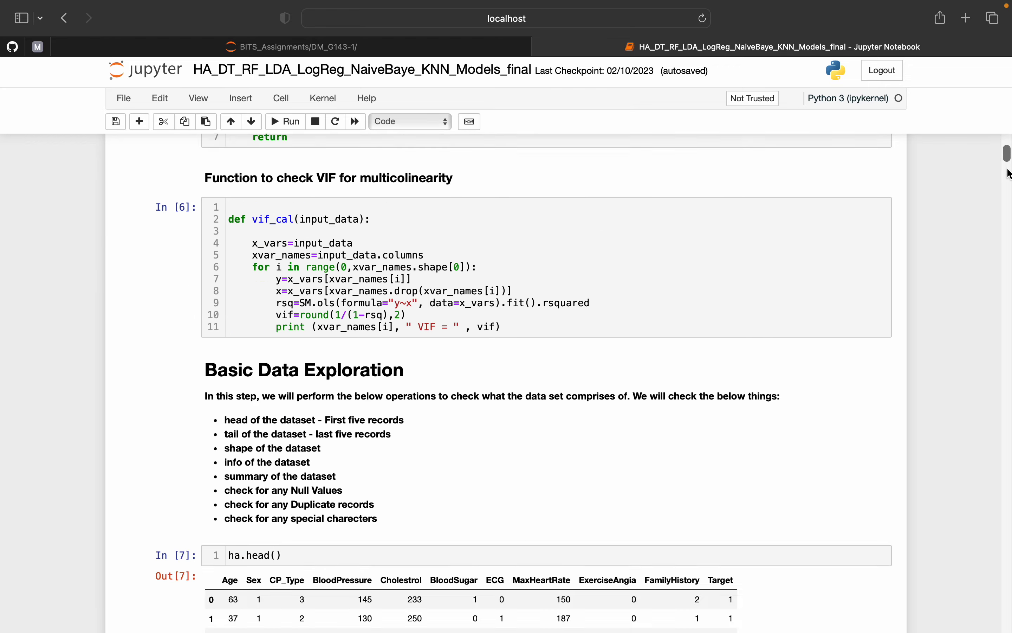
scroll(down, 3)
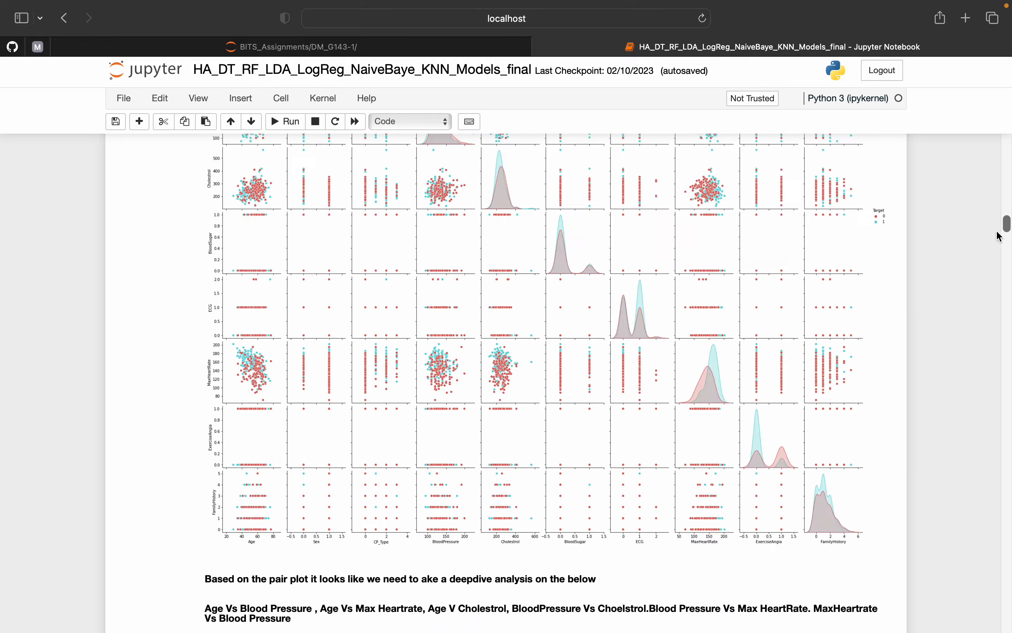
scroll(down, 3)
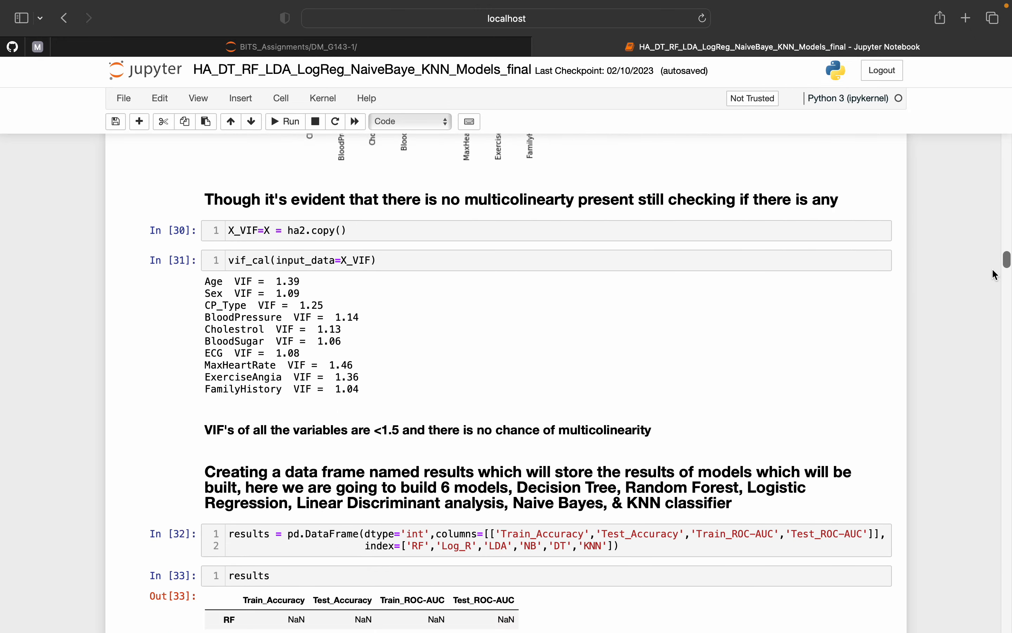
scroll(down, 3)
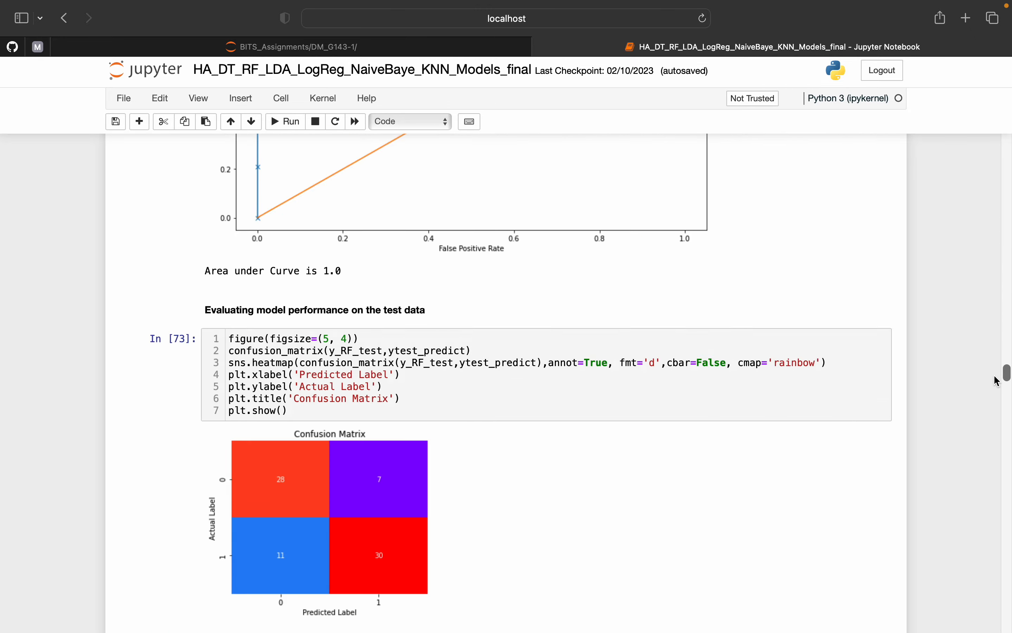
scroll(down, 3)
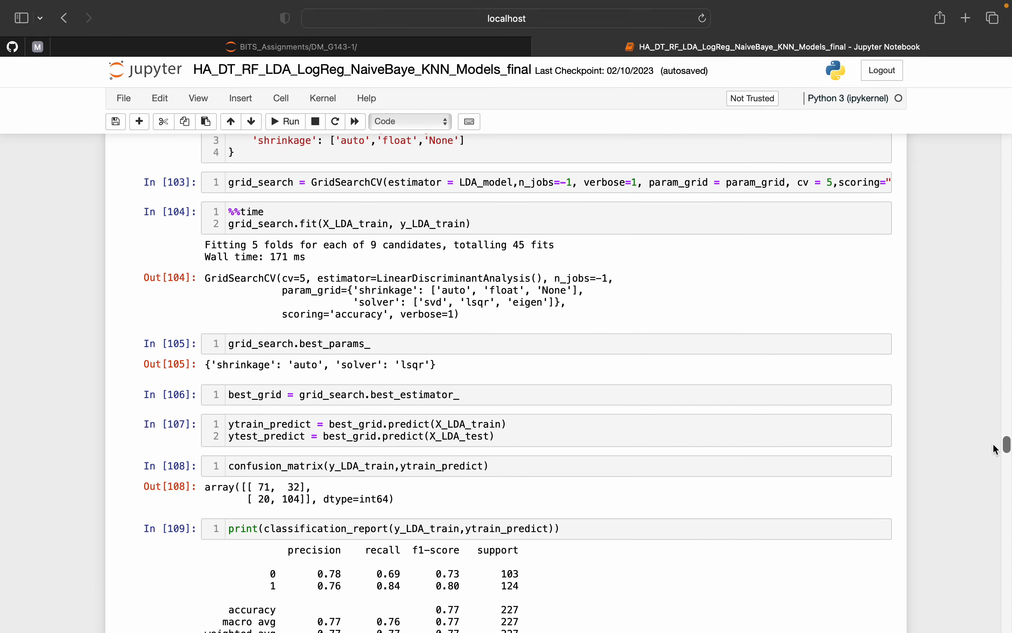
scroll(down, 3)
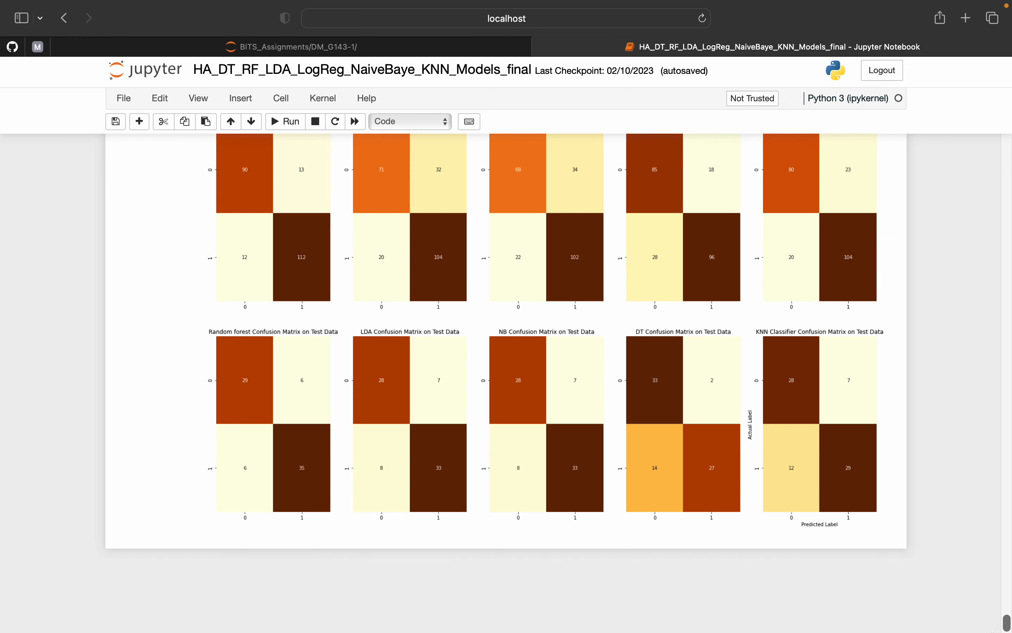
mouse_move(16, 408)
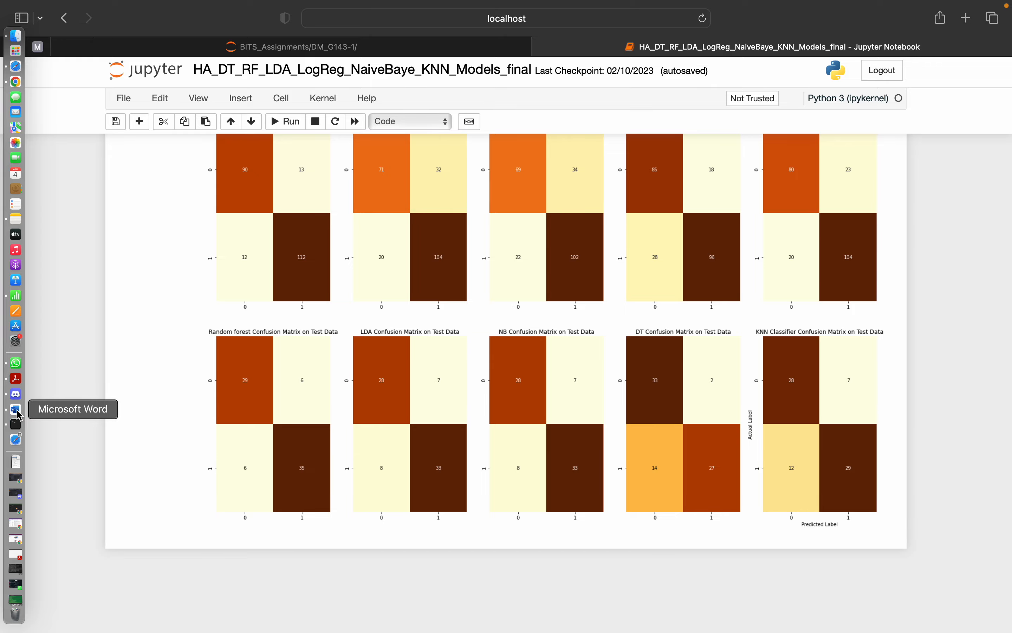
Switch to the Word report and scroll past the contents page to the LDA Model section.
click(15, 409)
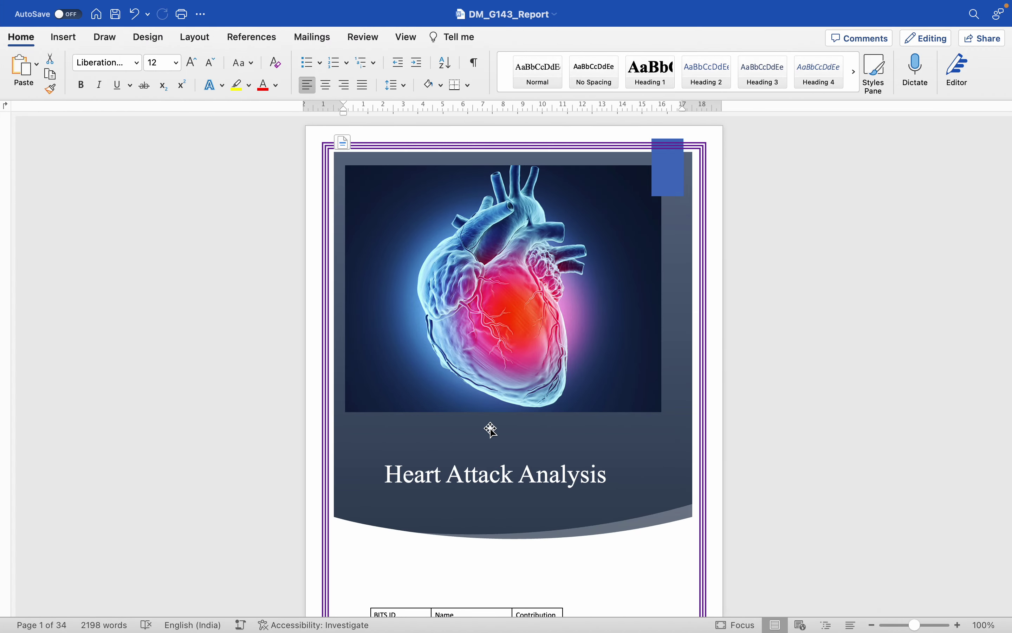
scroll(down, 3)
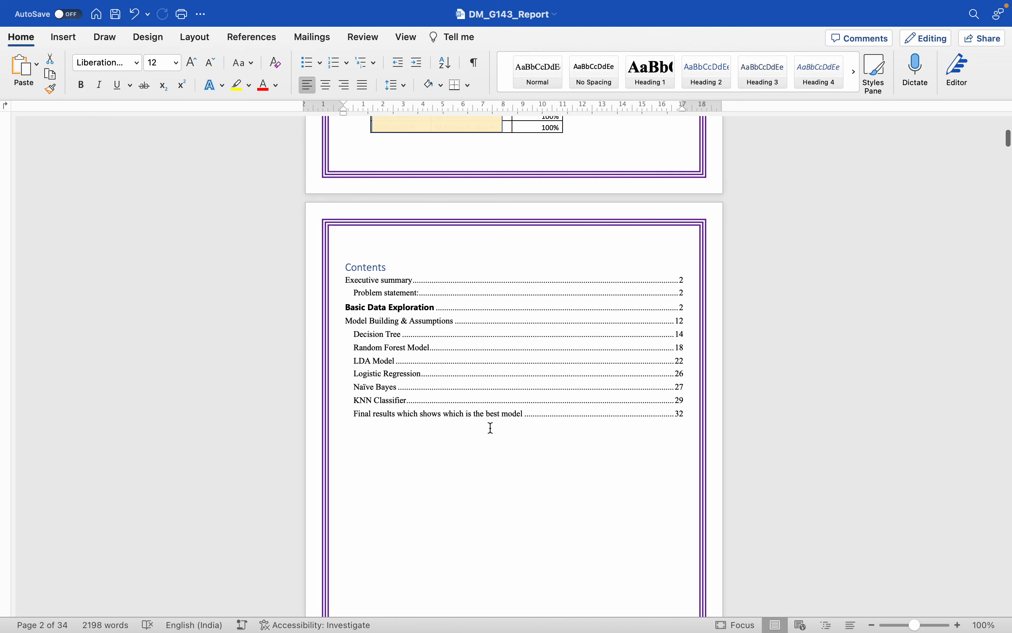
scroll(up, 3)
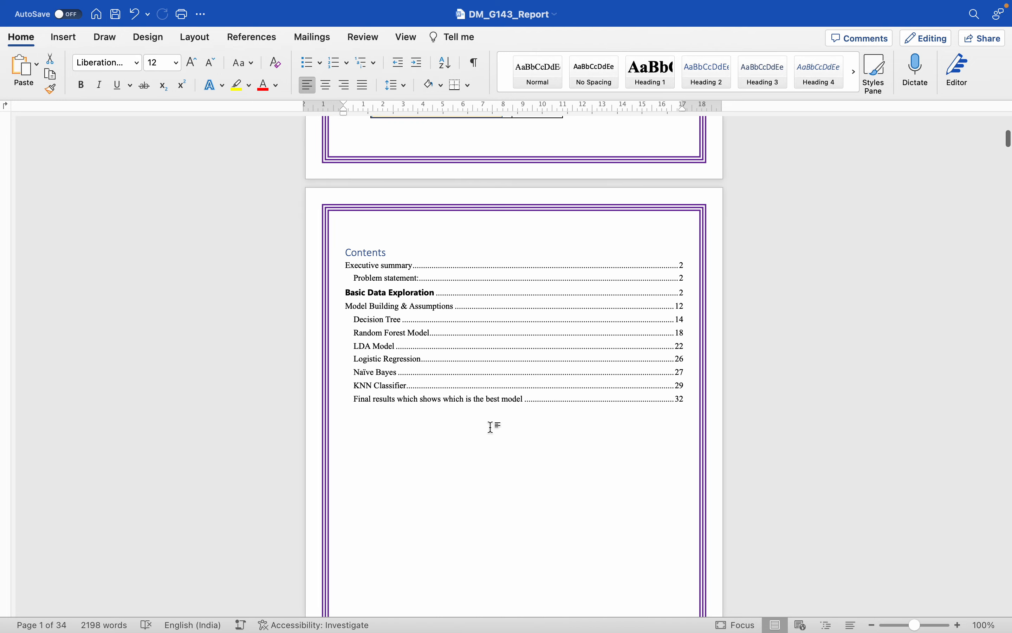
scroll(down, 3)
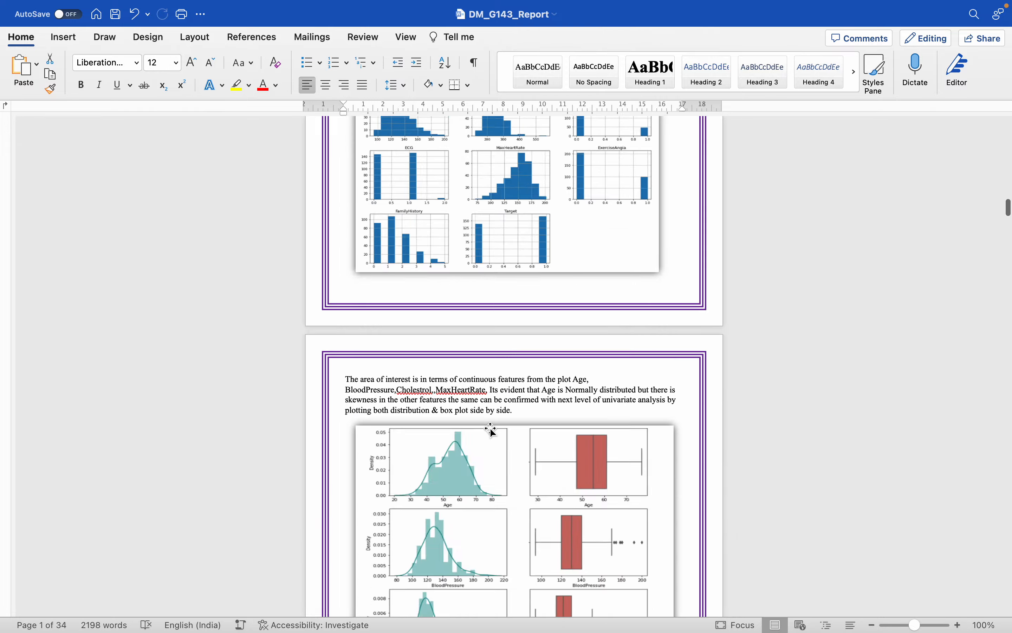
scroll(down, 3)
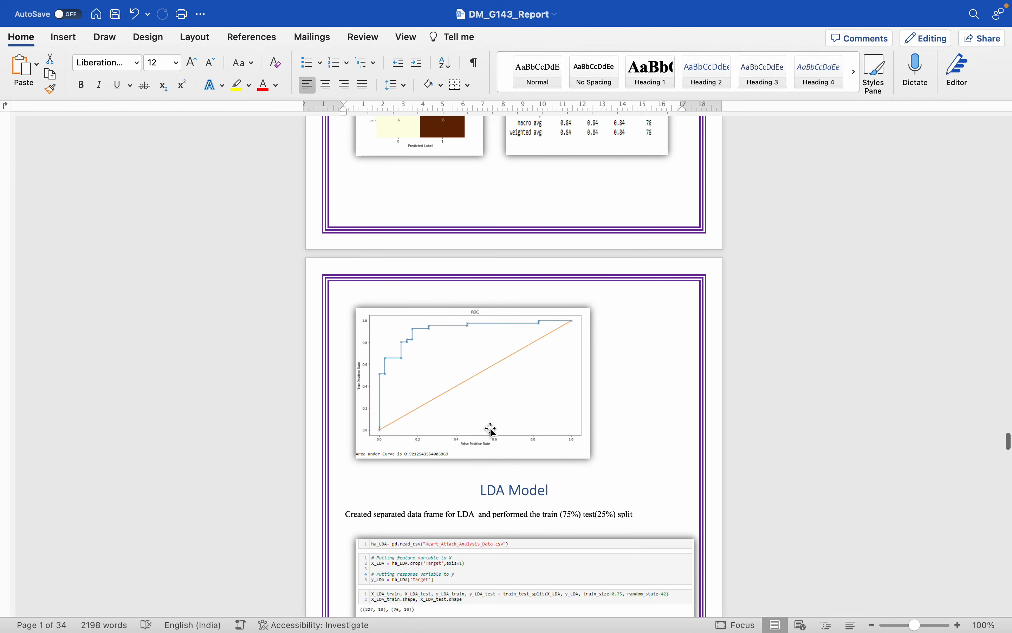